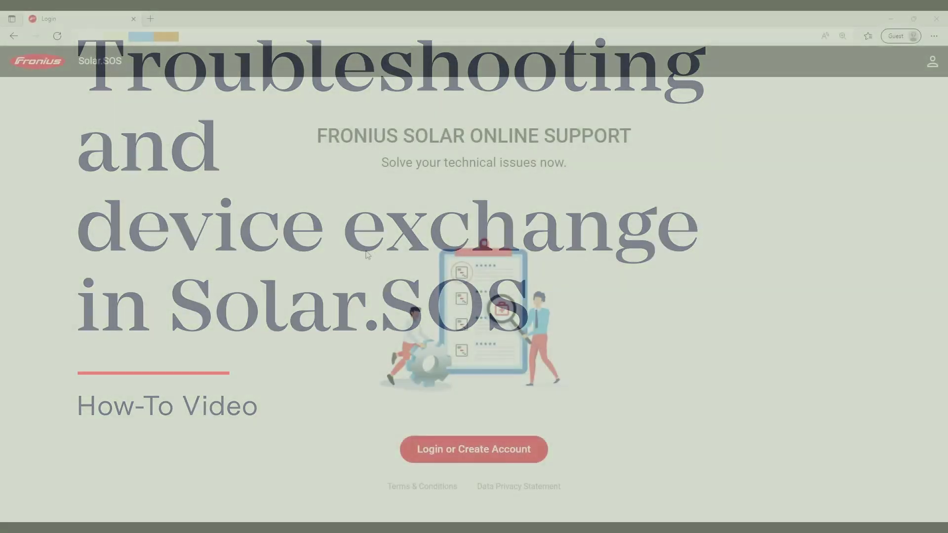
- Sign in to the Solar.SOS support account with the saved email and password
{"action": "left_click", "coordinate": [473, 449]}
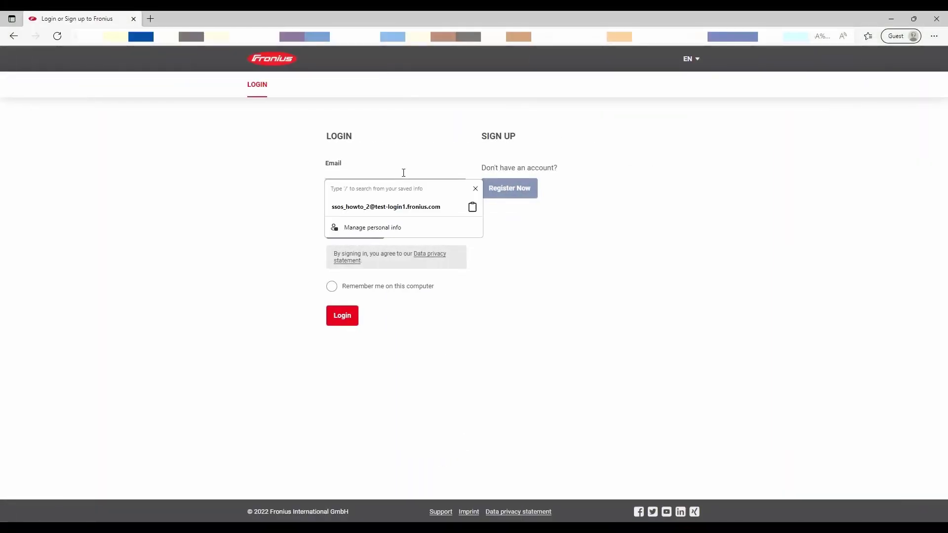
{"action": "left_click", "coordinate": [385, 207]}
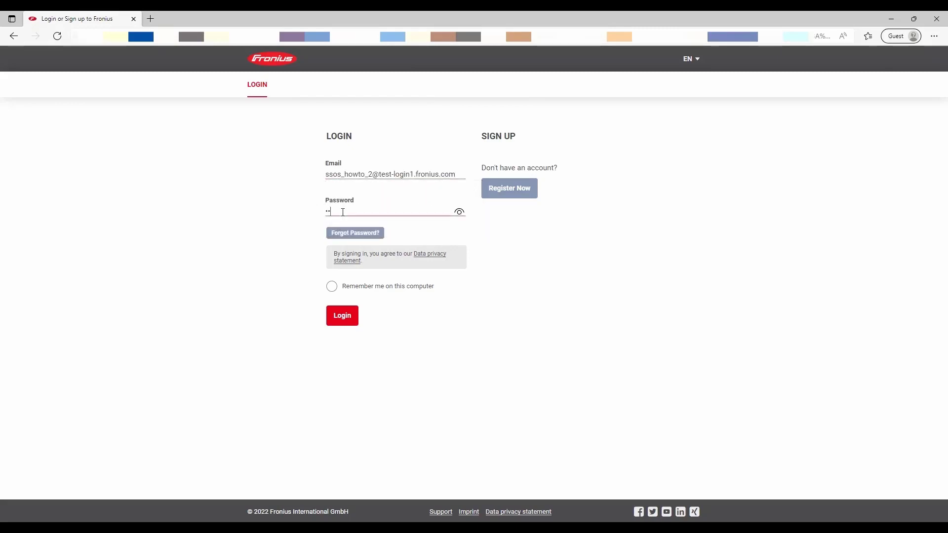
{"action": "type", "text": "password"}
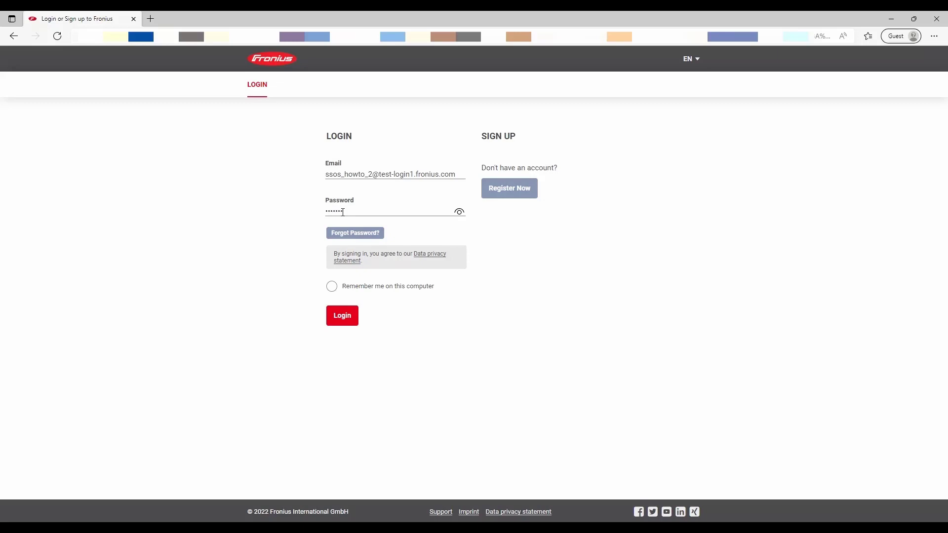
{"action": "left_click", "coordinate": [341, 315]}
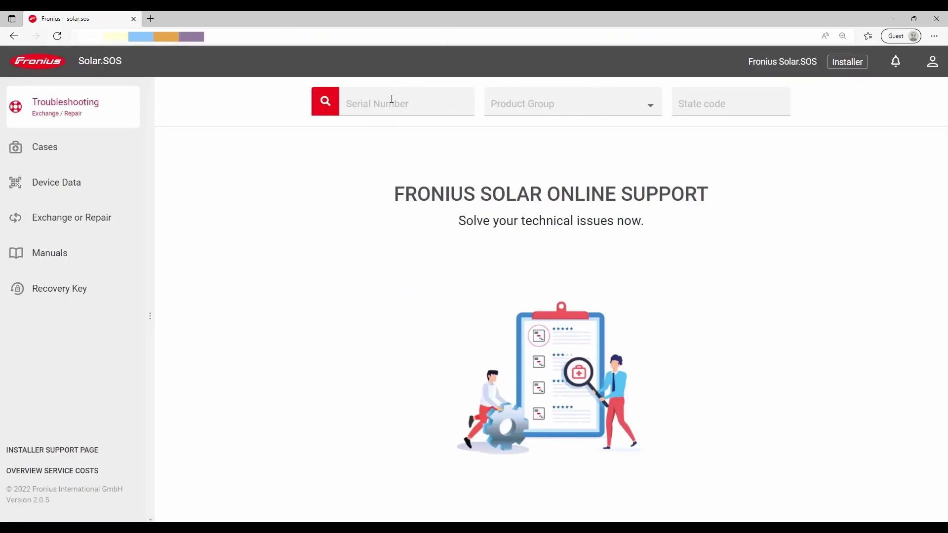
- Search troubleshooting help for serial number 26262626 with state code 401
{"action": "type", "text": "26262626"}
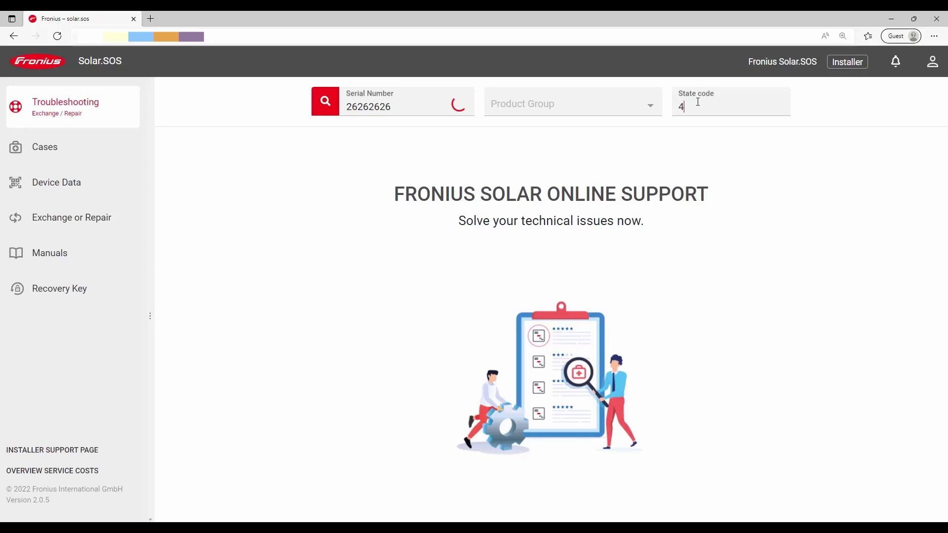
{"action": "type", "text": "01"}
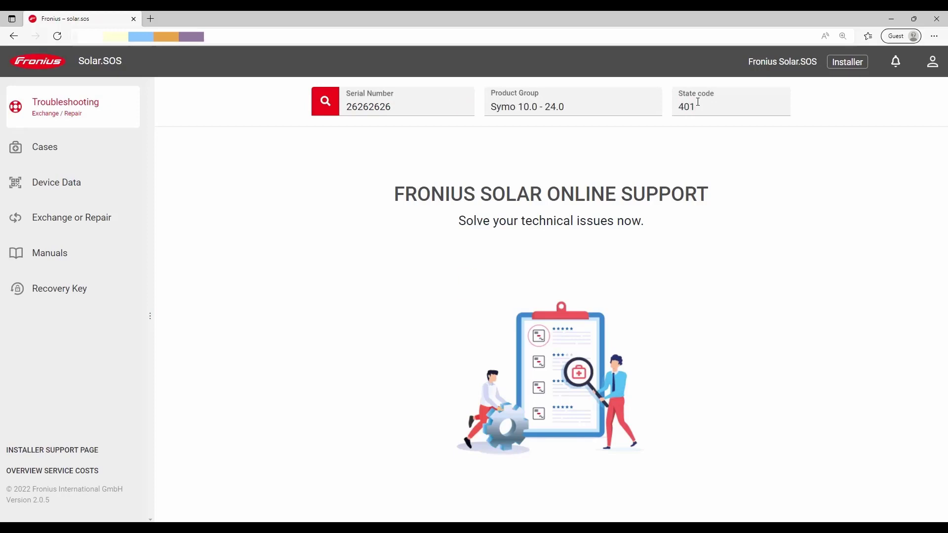
{"action": "left_click", "coordinate": [326, 101]}
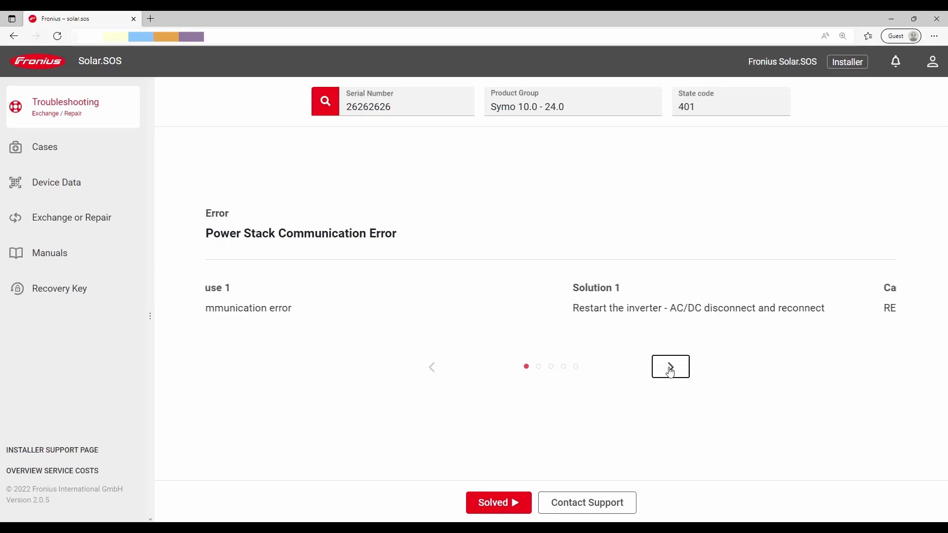
- Step through the error causes to the hardware defect and start an exchange or repair request
{"action": "left_click", "coordinate": [669, 366]}
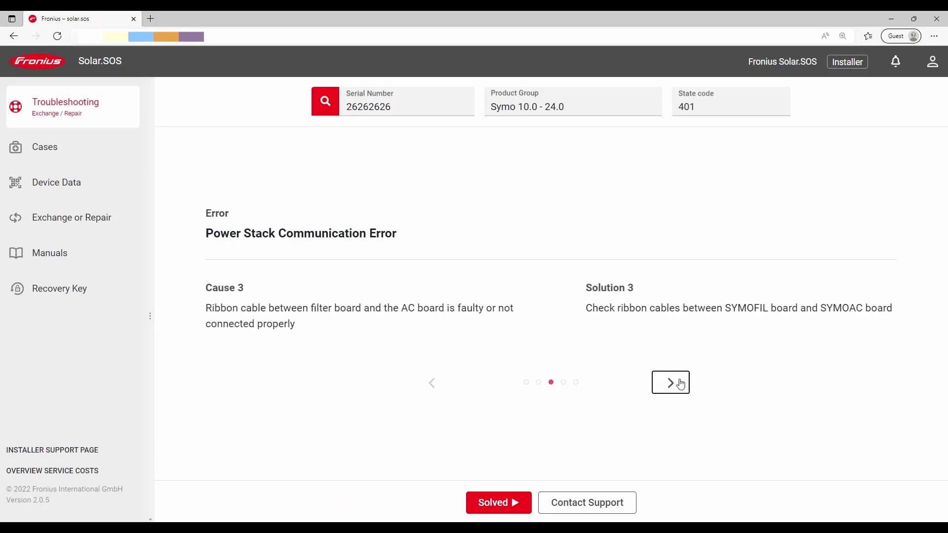
{"action": "left_click", "coordinate": [670, 383]}
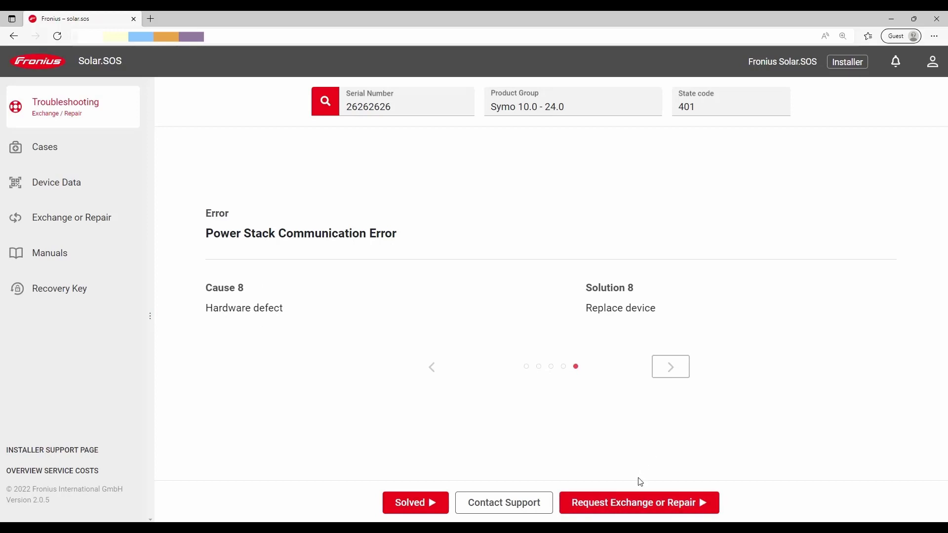
{"action": "mouse_move", "coordinate": [641, 447]}
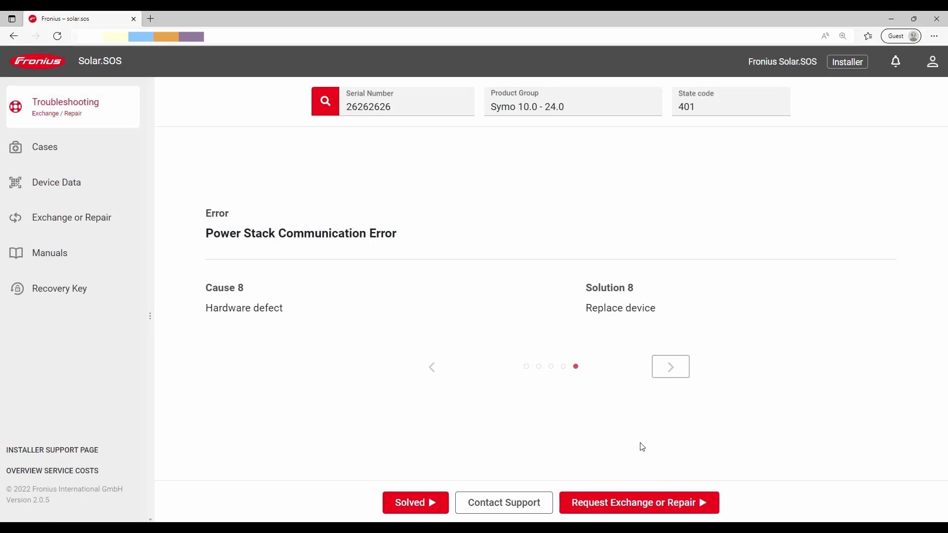
{"action": "left_click", "coordinate": [639, 502]}
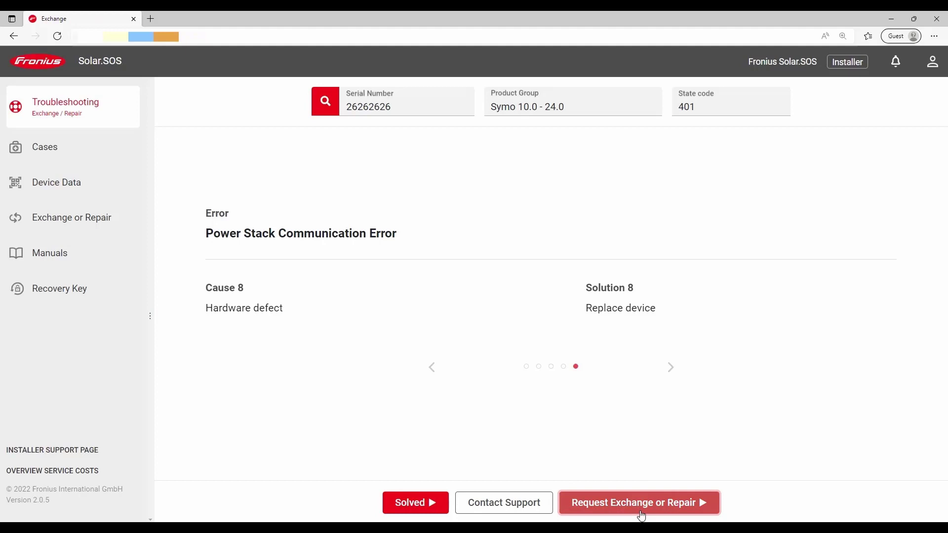
- Review the Component Exchange form's parts list, state code 401, attachments and costs sections
{"action": "left_click", "coordinate": [638, 503]}
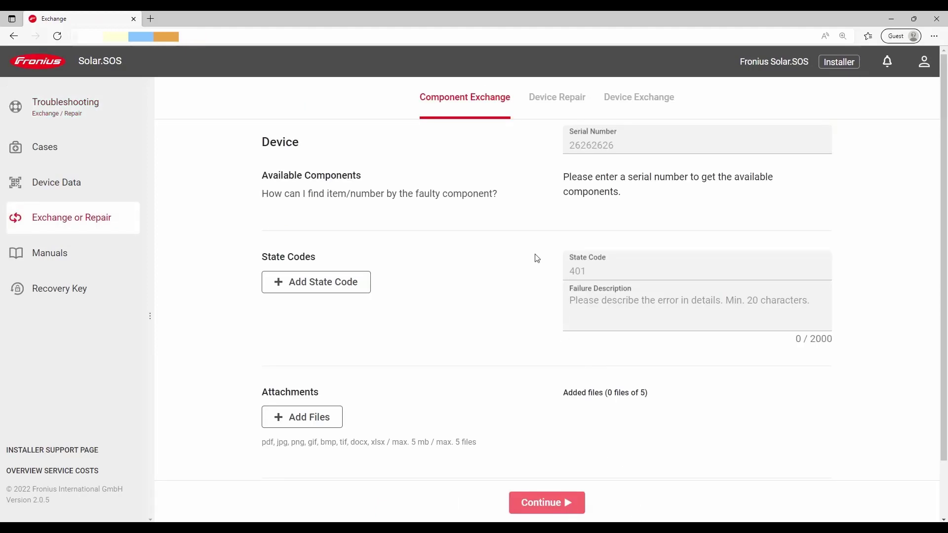
{"action": "mouse_move", "coordinate": [535, 199]}
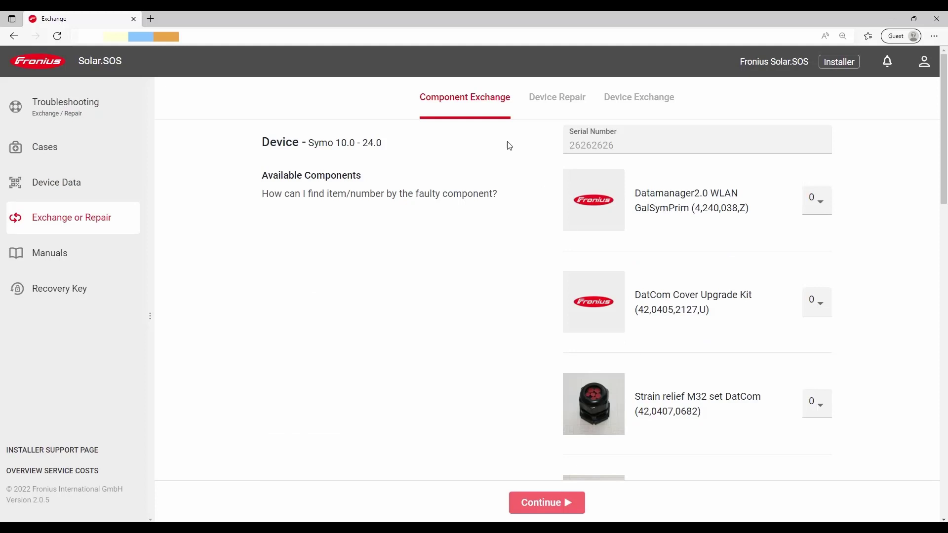
{"action": "scroll", "scroll_direction": "down", "scroll_amount": 3}
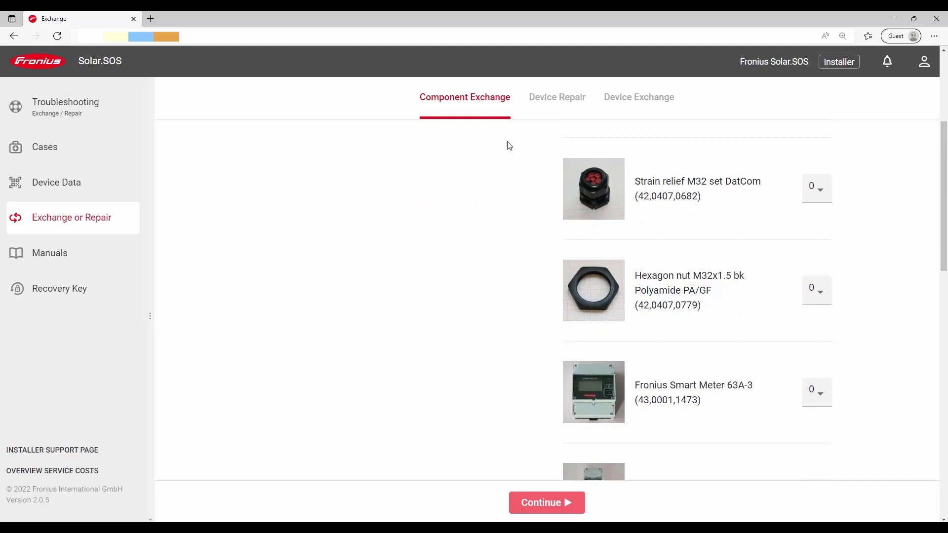
{"action": "scroll", "scroll_direction": "down", "scroll_amount": 3}
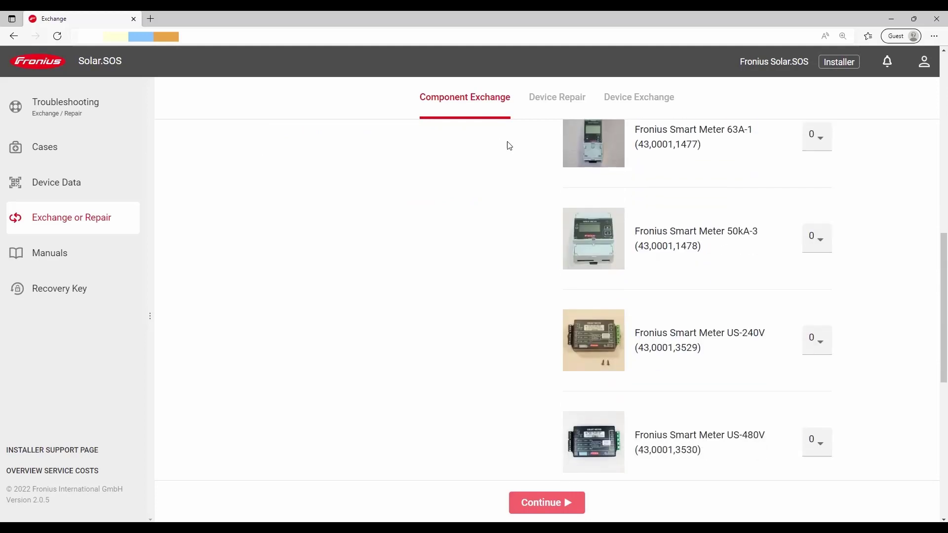
{"action": "scroll", "scroll_direction": "down", "scroll_amount": 3}
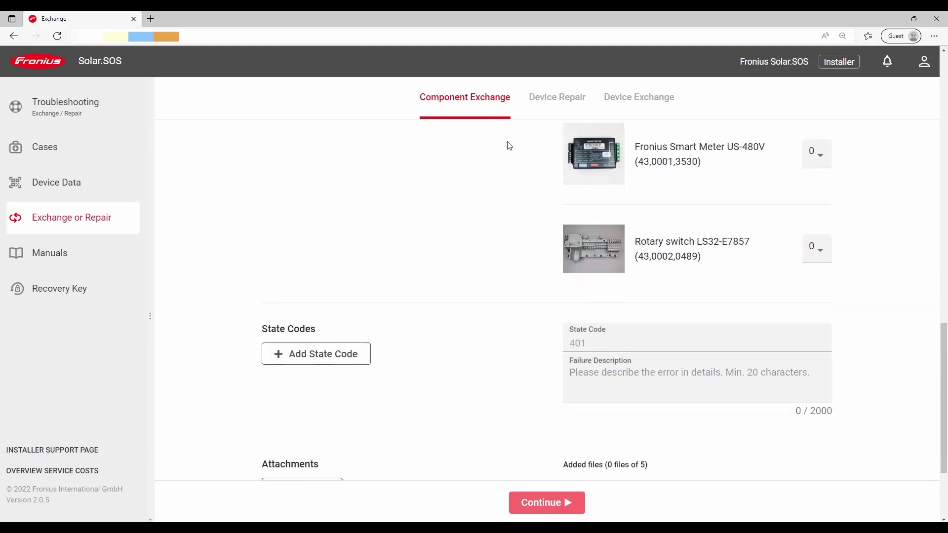
{"action": "scroll", "scroll_direction": "down", "scroll_amount": 3}
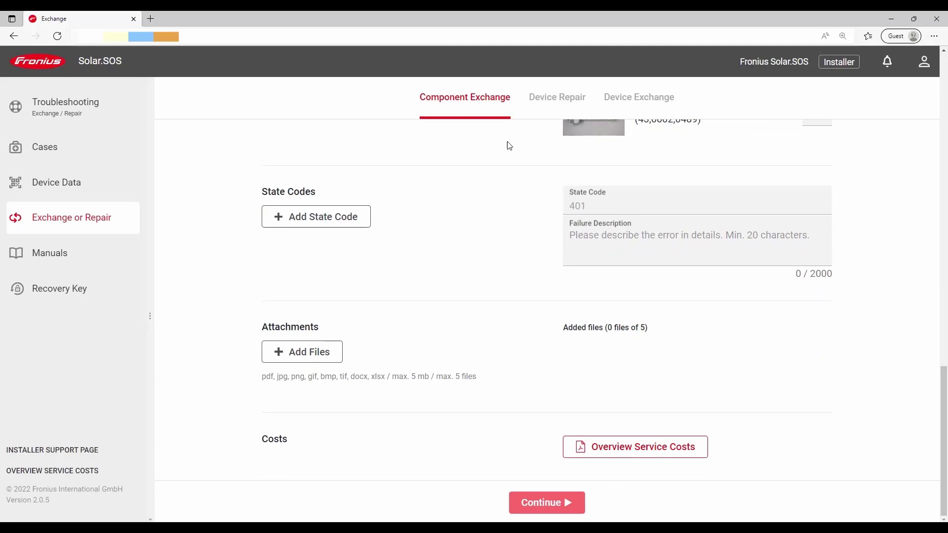
{"action": "mouse_move", "coordinate": [543, 104]}
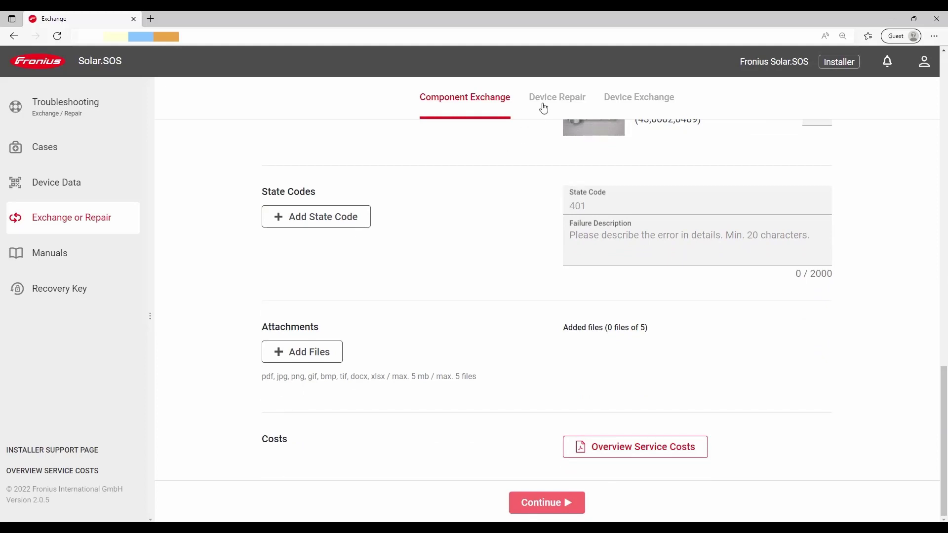
{"action": "left_click", "coordinate": [556, 98]}
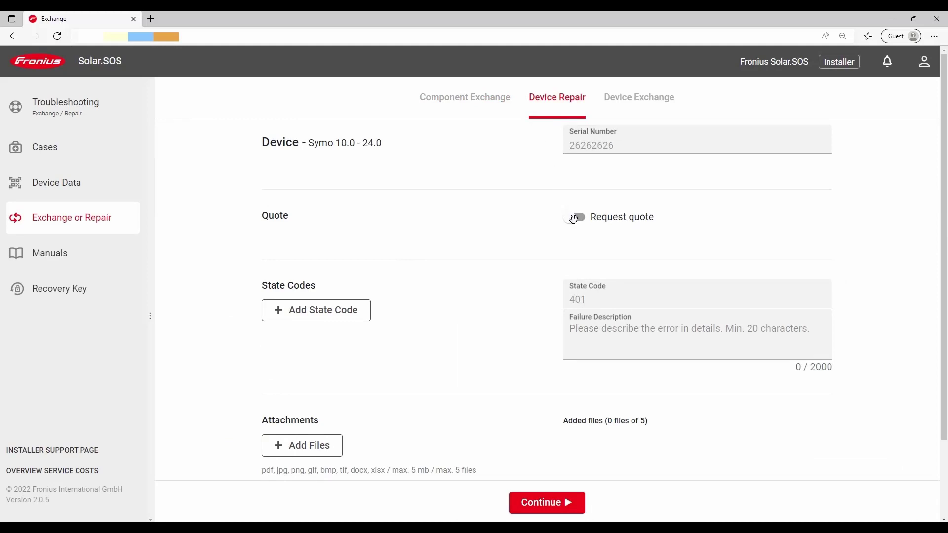
{"action": "left_click", "coordinate": [573, 217]}
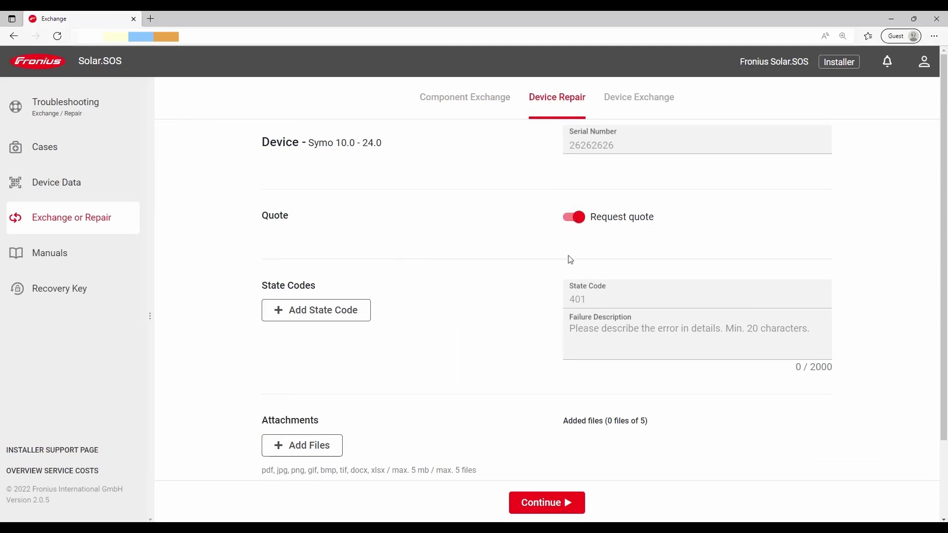
{"action": "scroll", "scroll_direction": "down", "scroll_amount": 3}
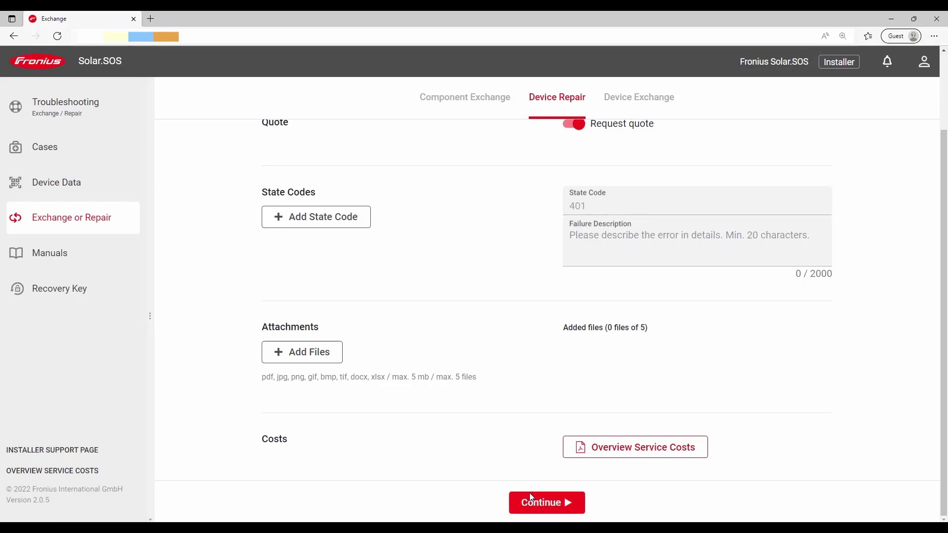
{"action": "mouse_move", "coordinate": [616, 111]}
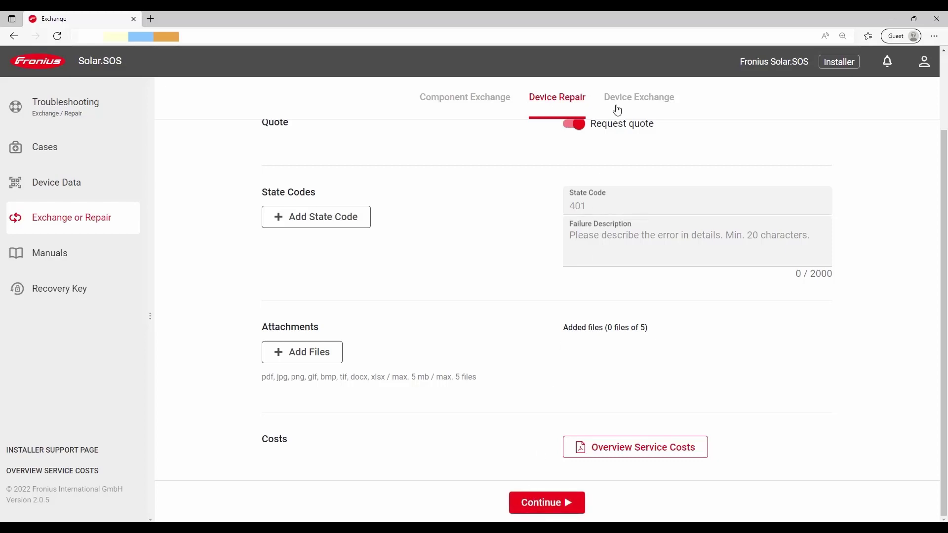
- Switch to Device Exchange and describe the failure: AC 230V, DC 650V, PV Iso 90M Ohm, then continue
{"action": "left_click", "coordinate": [638, 97]}
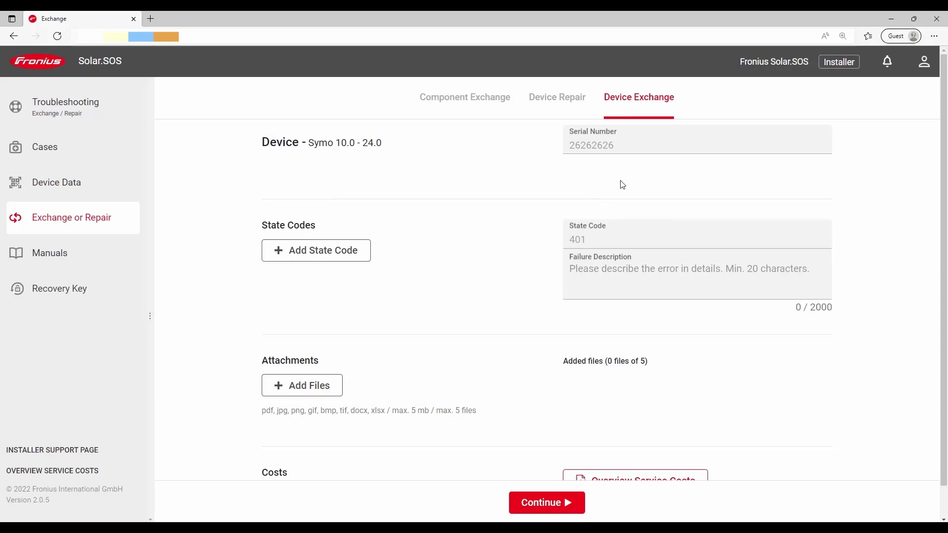
{"action": "mouse_move", "coordinate": [633, 257]}
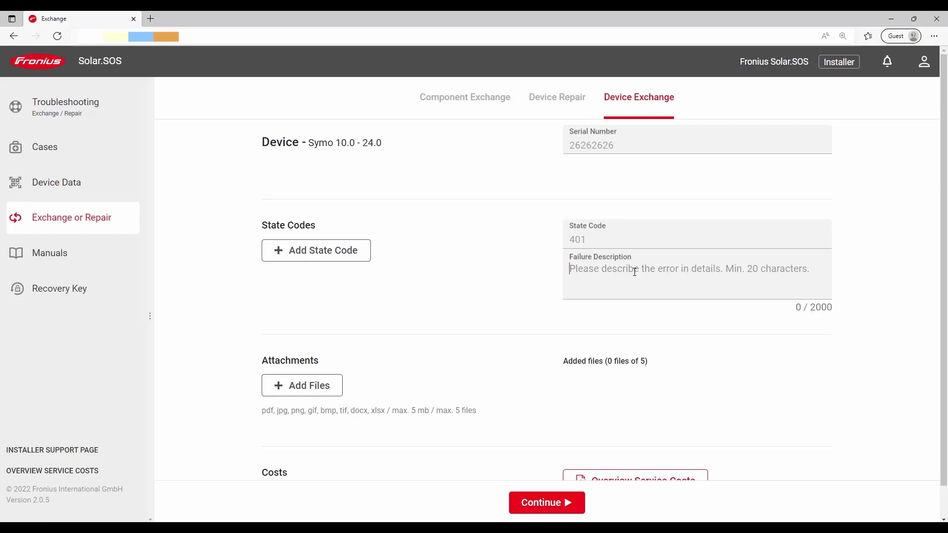
{"action": "type", "text": "Inverter does not operate."}
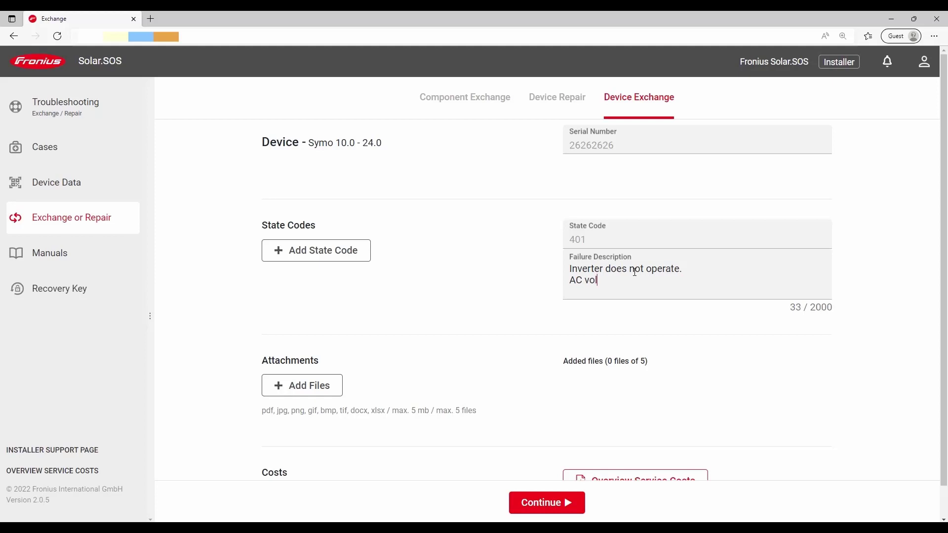
{"action": "type", "text": "tage 230V, DC vol"}
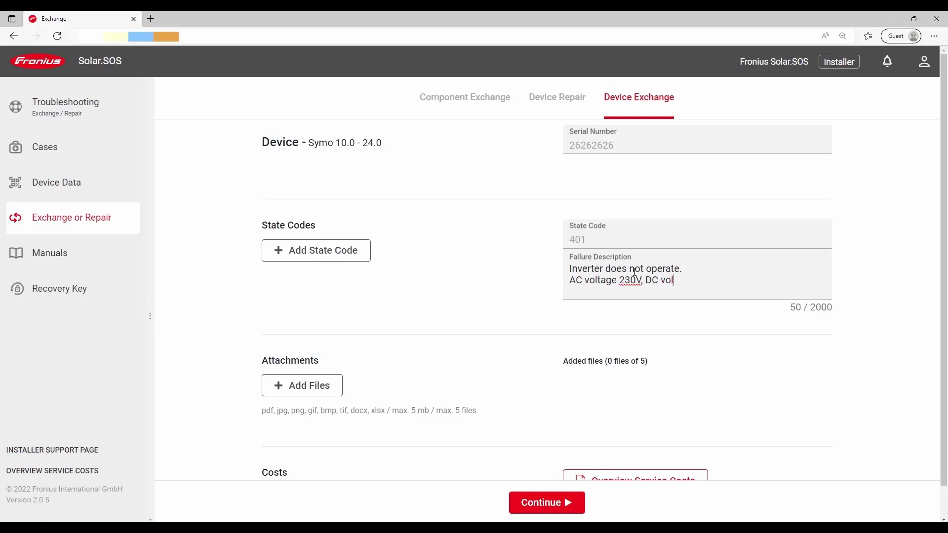
{"action": "type", "text": "tage 650V,"}
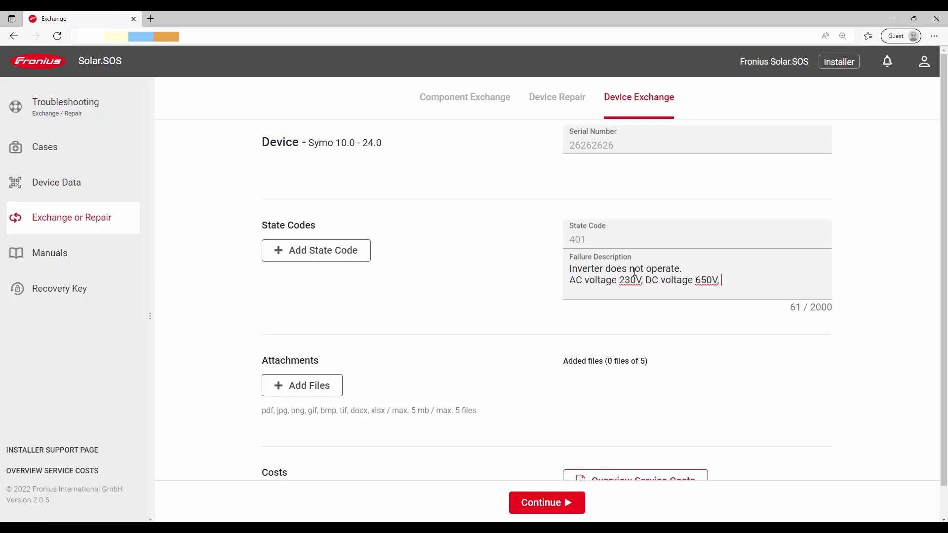
{"action": "type", "text": "PV Iso ="}
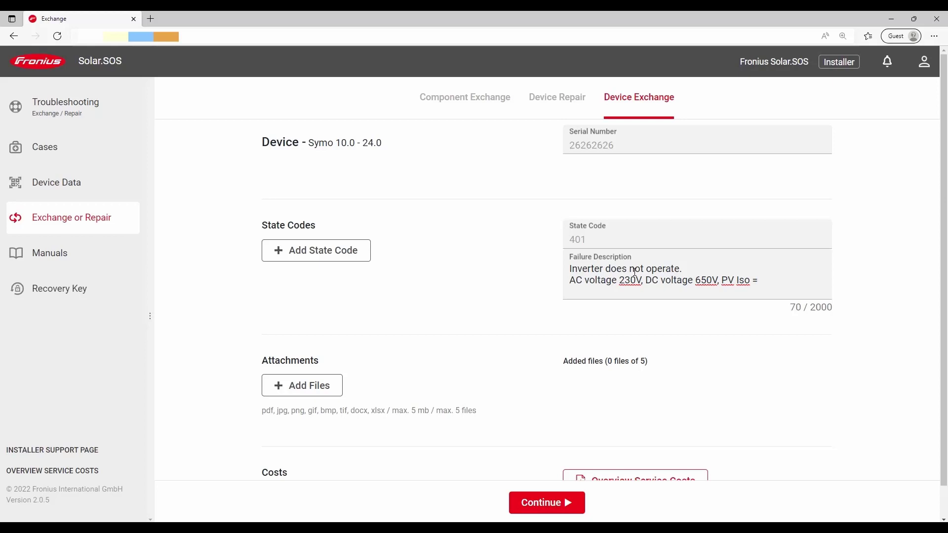
{"action": "type", "text": "90M Ohm"}
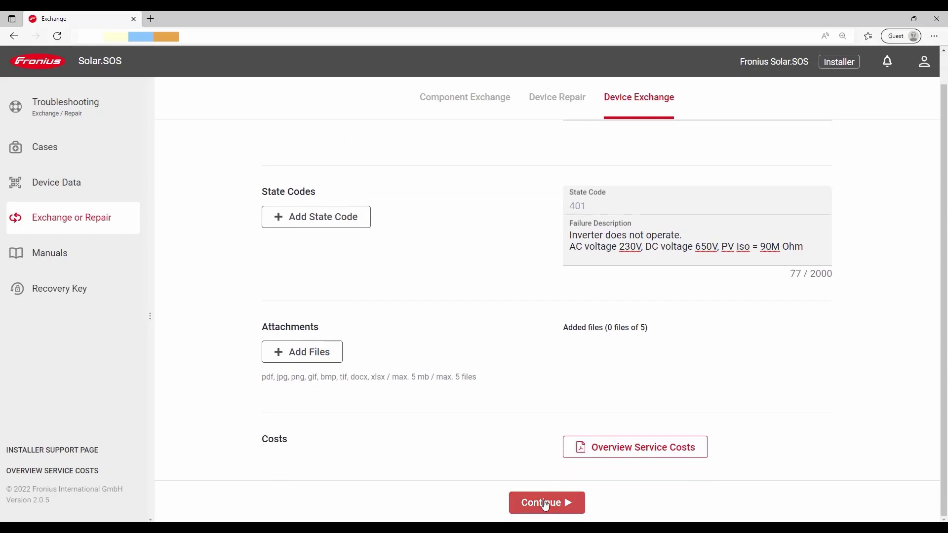
{"action": "left_click", "coordinate": [546, 502]}
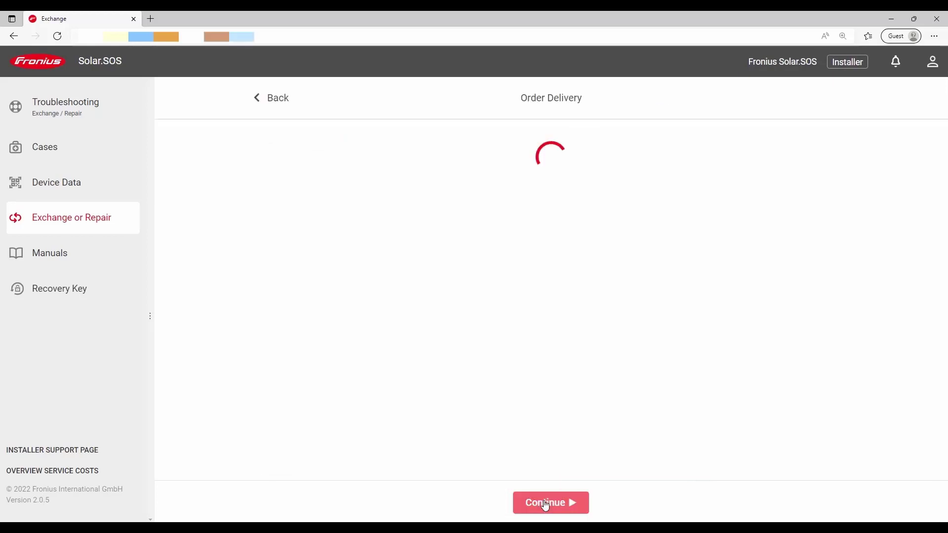
{"action": "left_click", "coordinate": [550, 502]}
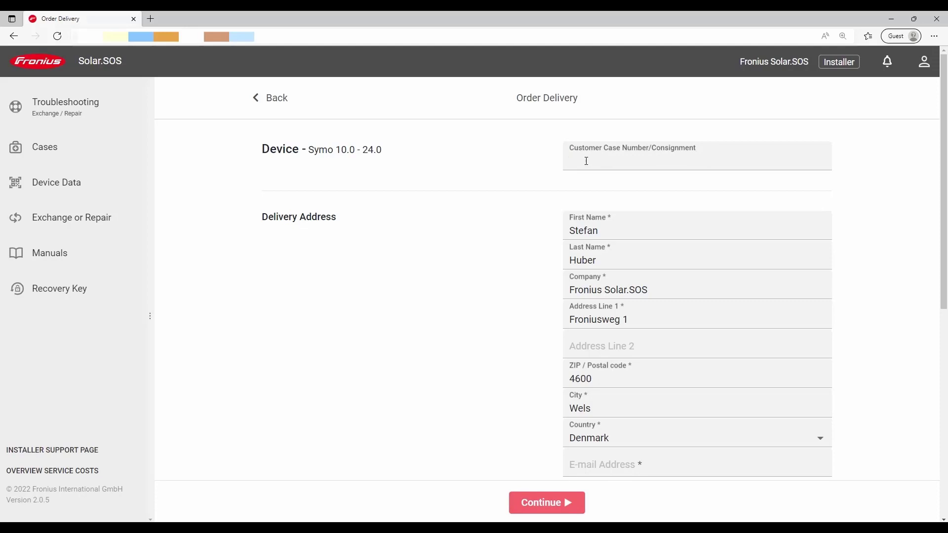
{"action": "type", "text": "CAS-123456-a"}
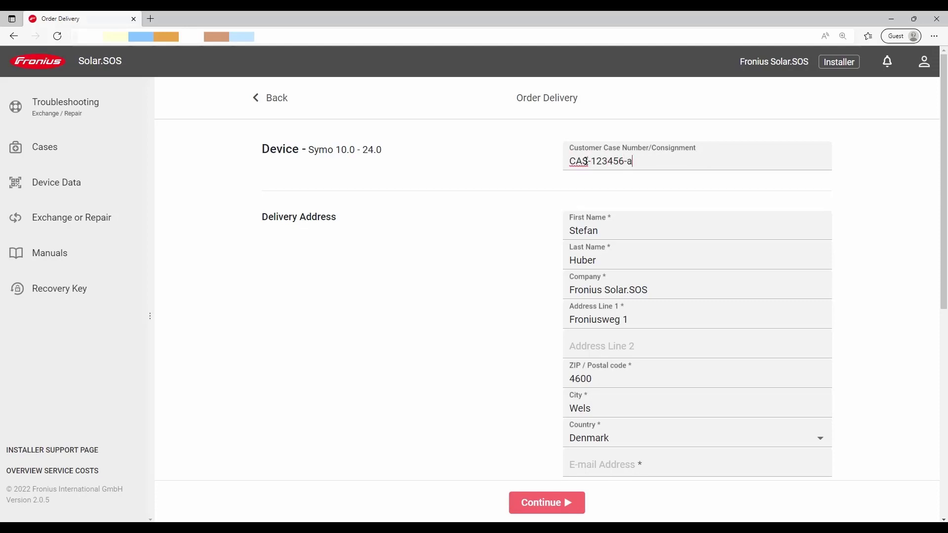
{"action": "type", "text": "bcdef"}
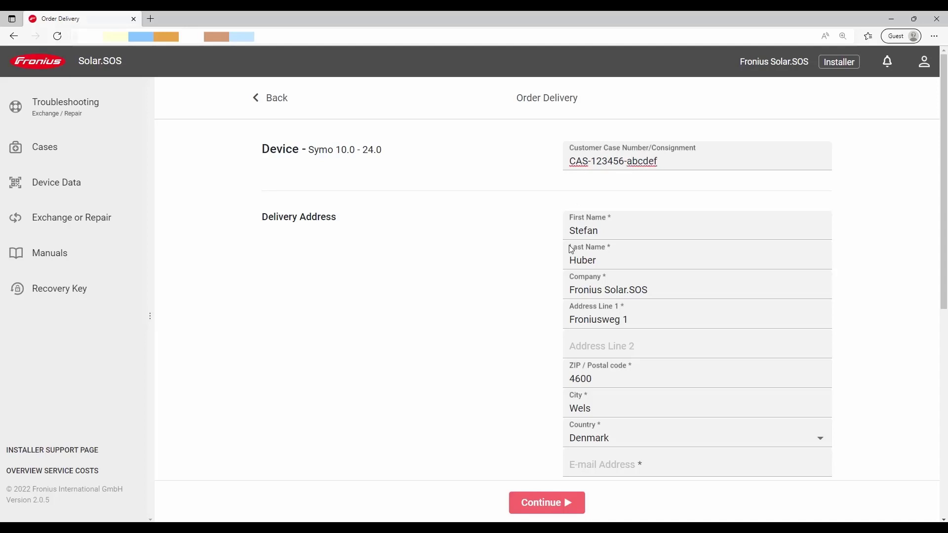
{"action": "scroll", "scroll_direction": "down", "scroll_amount": 3}
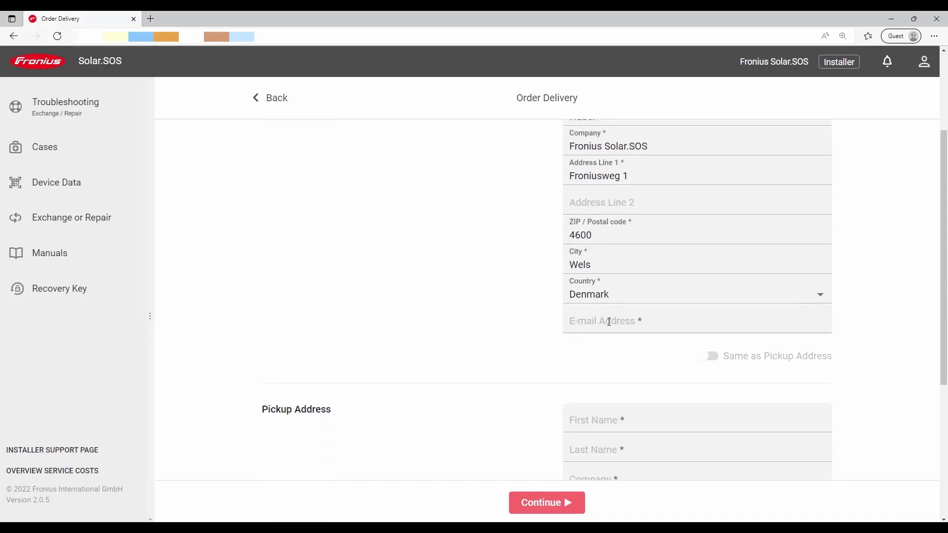
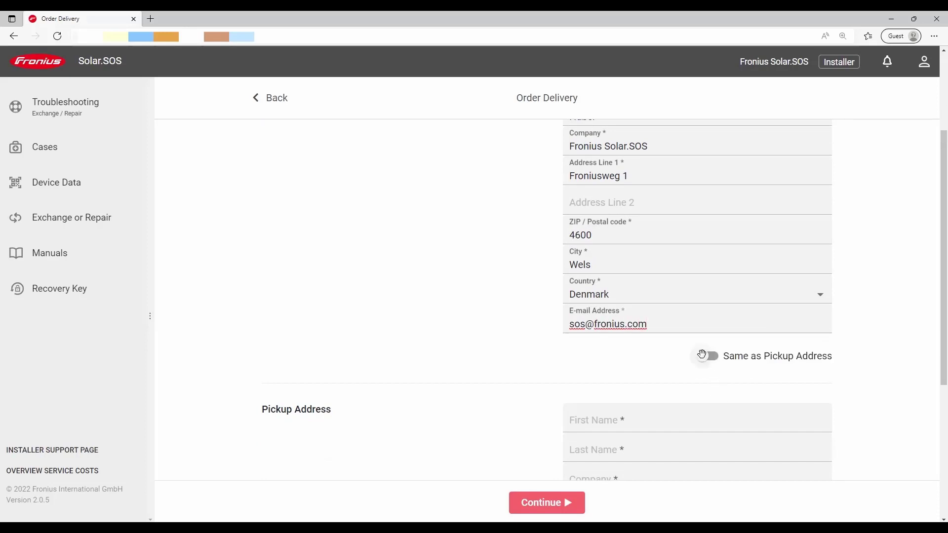
- Reuse the delivery address as pickup address and continue to the Order Summary
{"action": "left_click", "coordinate": [705, 355]}
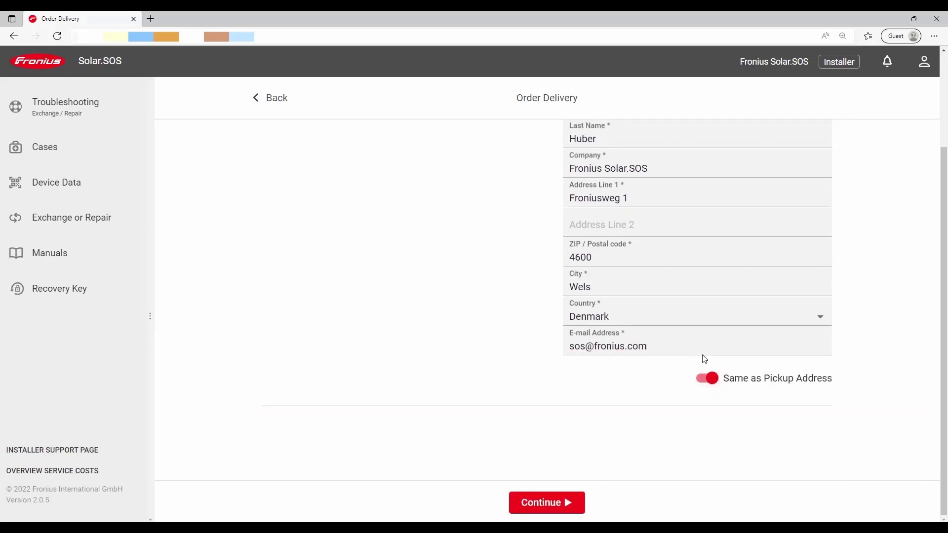
{"action": "left_click", "coordinate": [545, 503]}
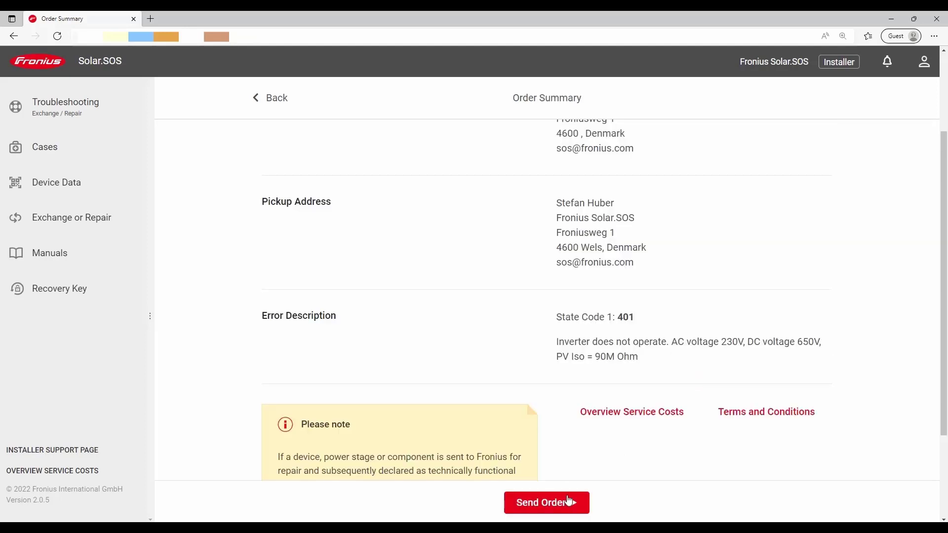
{"action": "scroll", "scroll_direction": "up", "scroll_amount": 3}
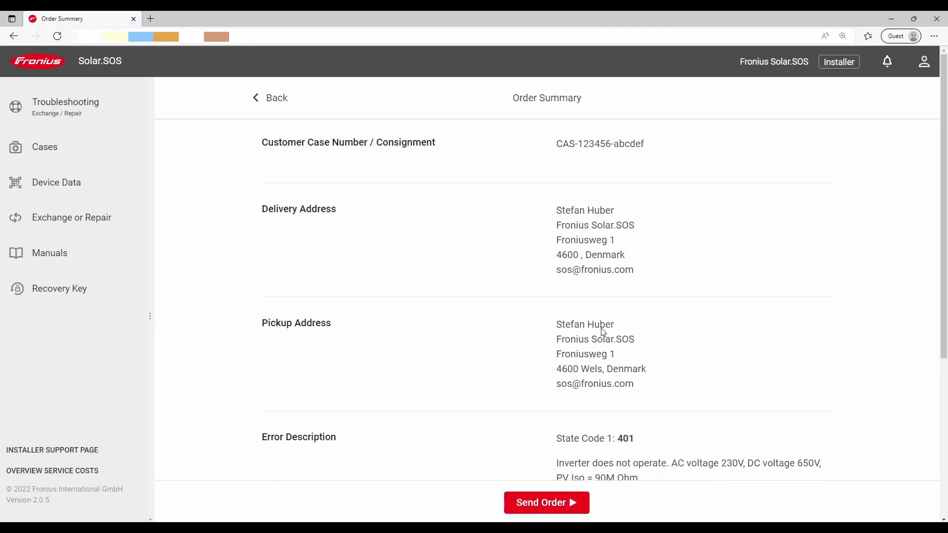